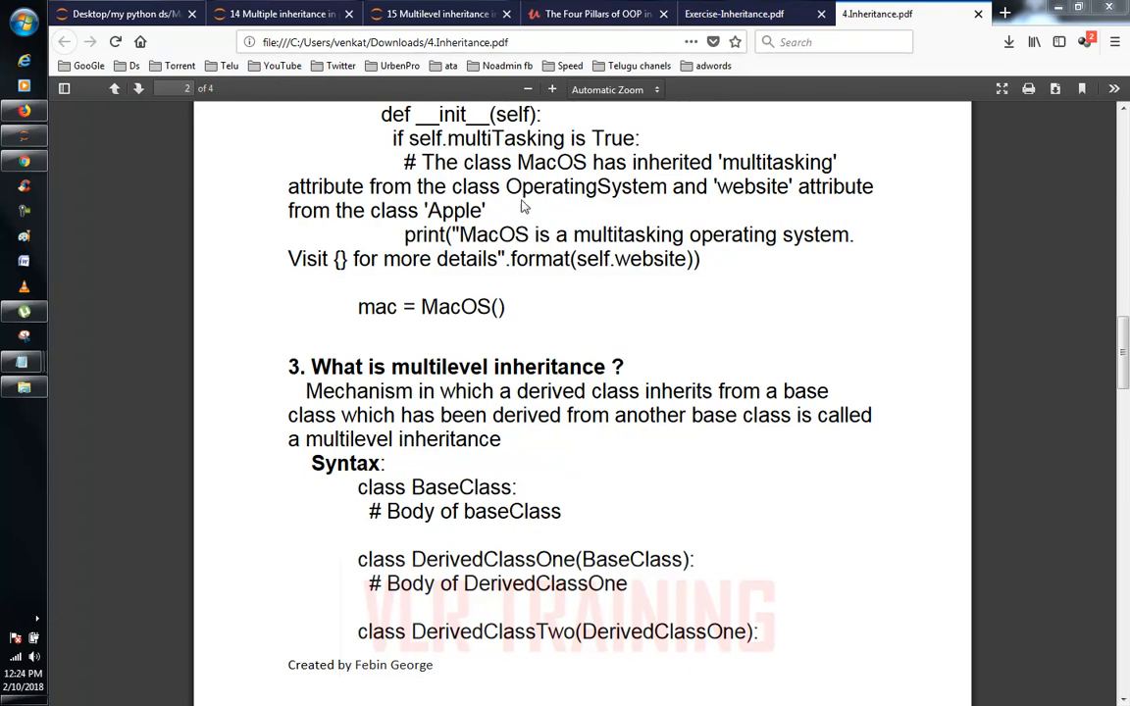
# - Switch to the '15 Multilevel inheritance' notebook showing the grand-father-son class example
pyautogui.click(431, 14)
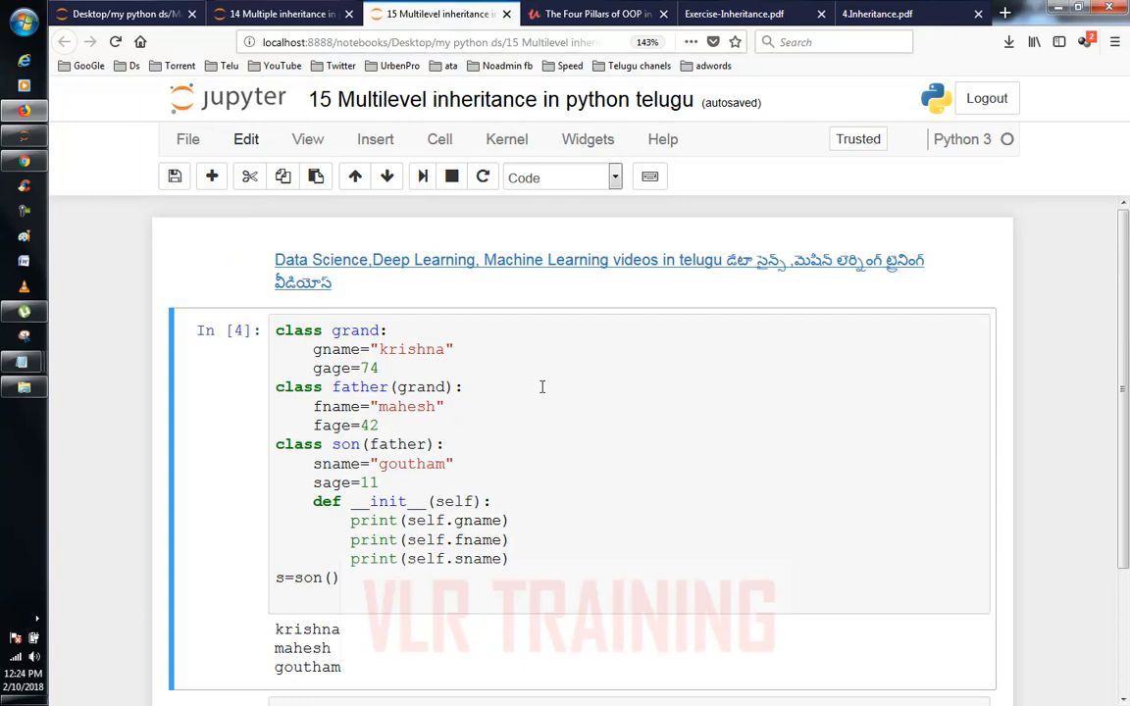
pyautogui.moveTo(698, 468)
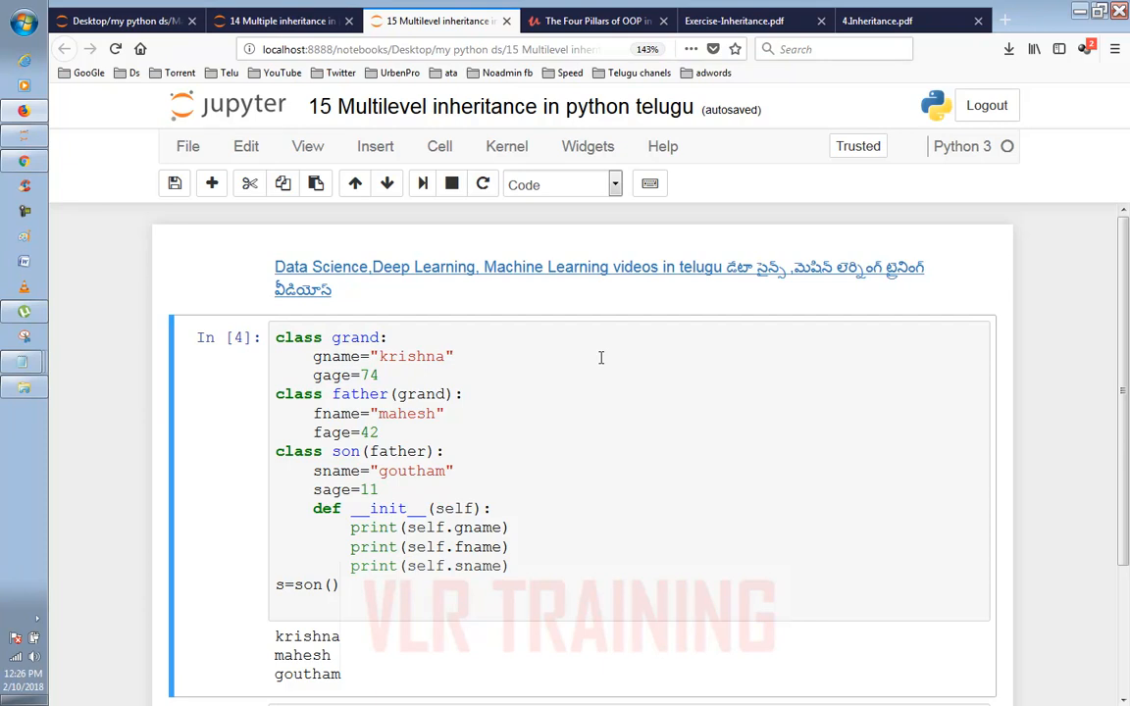
pyautogui.scroll(-3)
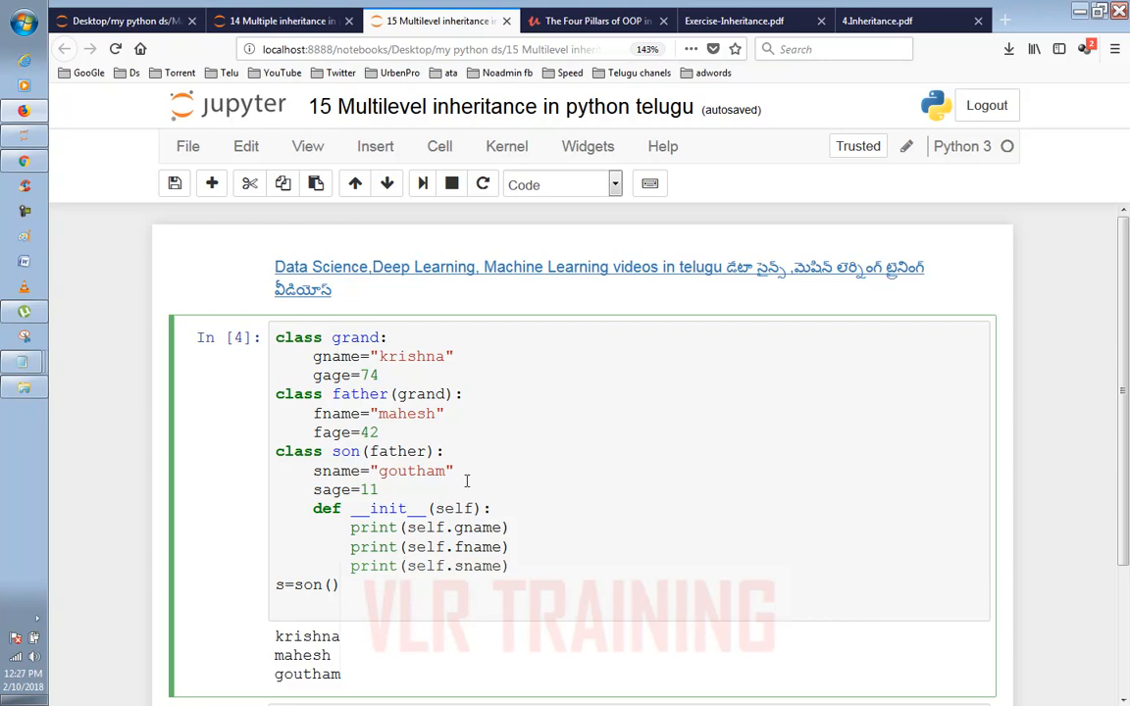
# - Scroll down through the inheritance cell toward its krishna, mahesh, goutham output
pyautogui.scroll(-3)
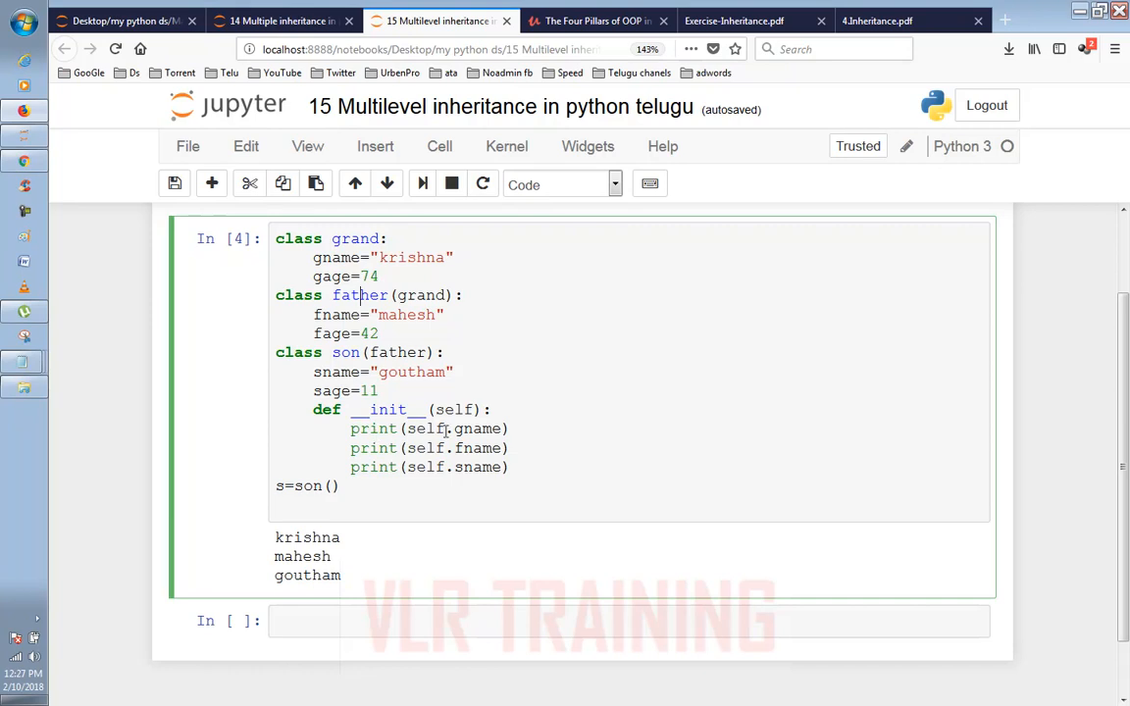
pyautogui.moveTo(475, 455)
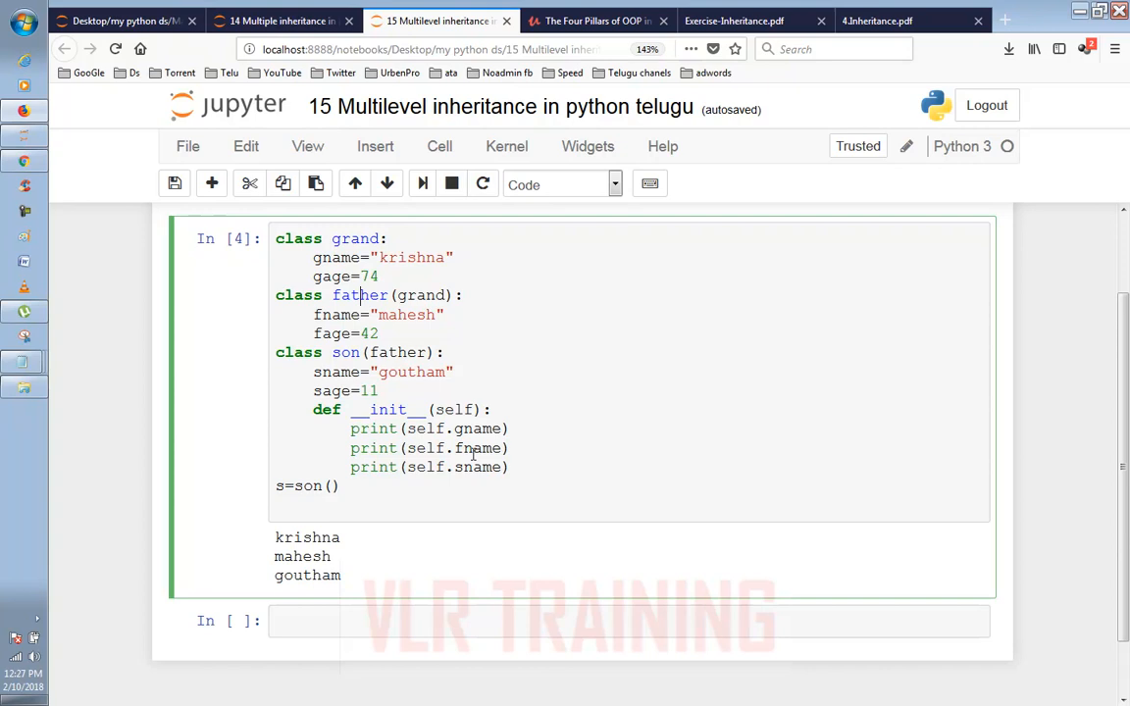
pyautogui.moveTo(343, 486)
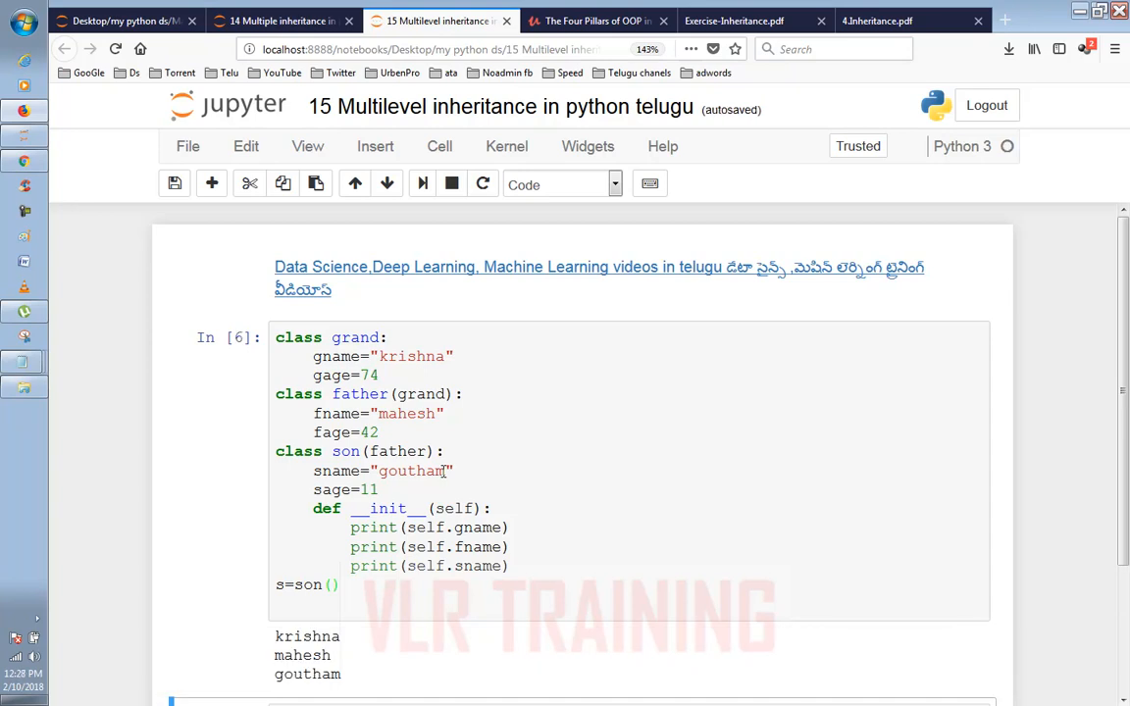
pyautogui.scroll(-3)
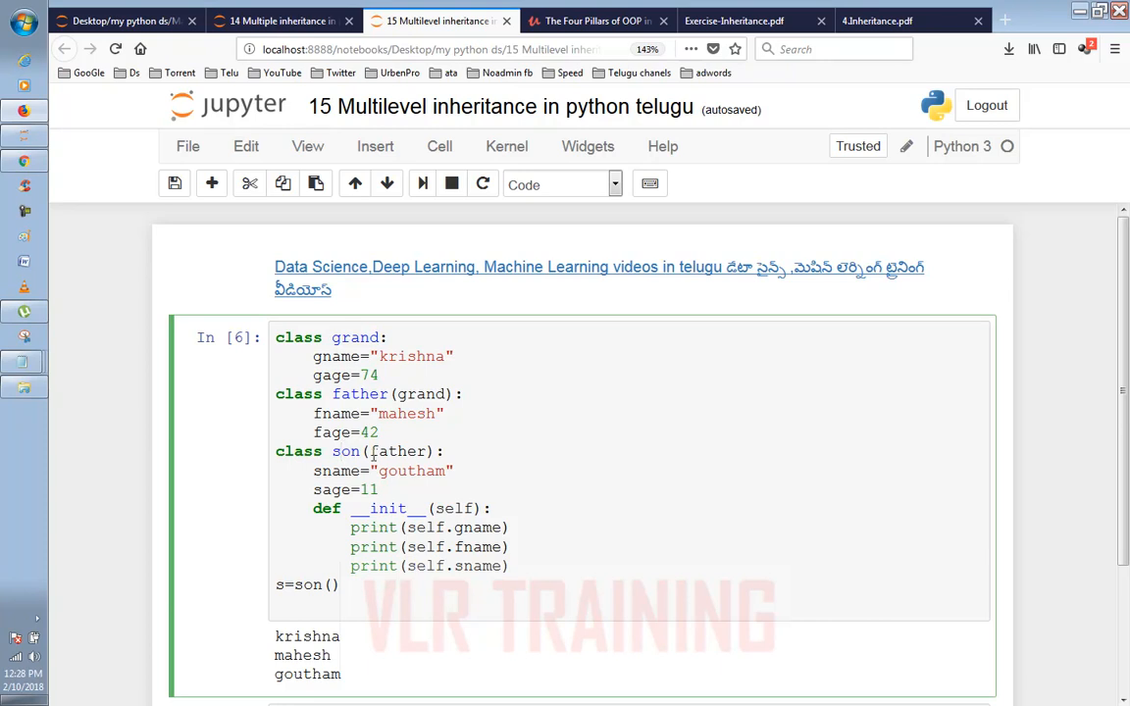
pyautogui.doubleClick(396, 451)
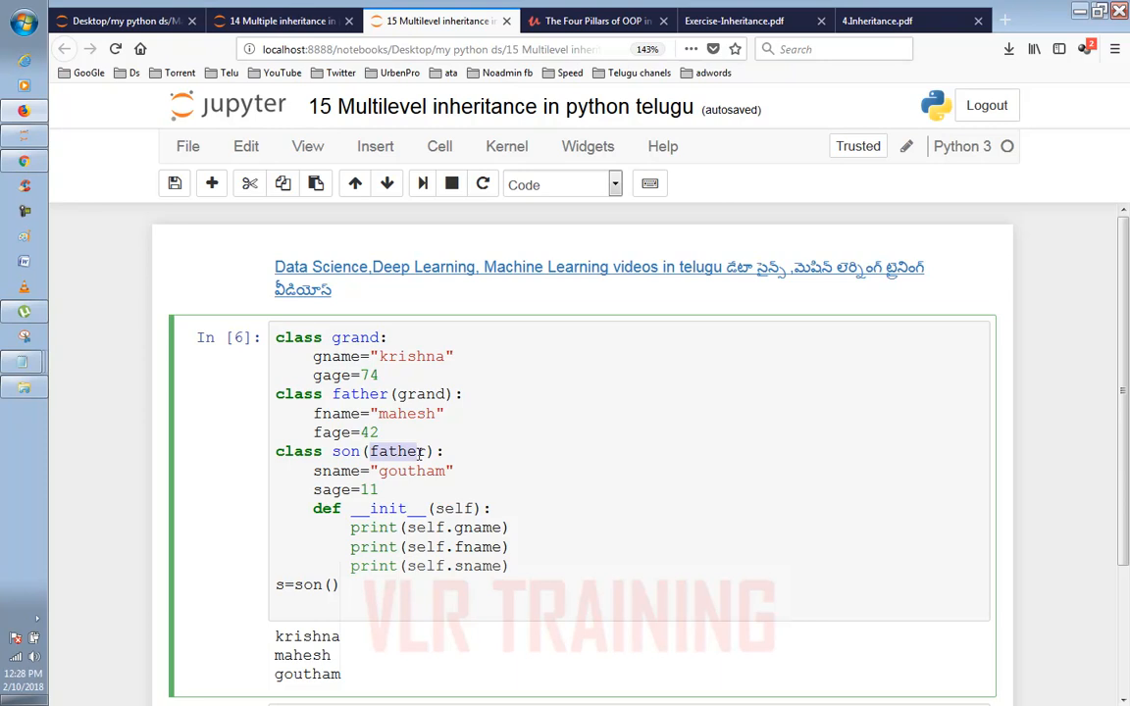
pyautogui.moveTo(420, 553)
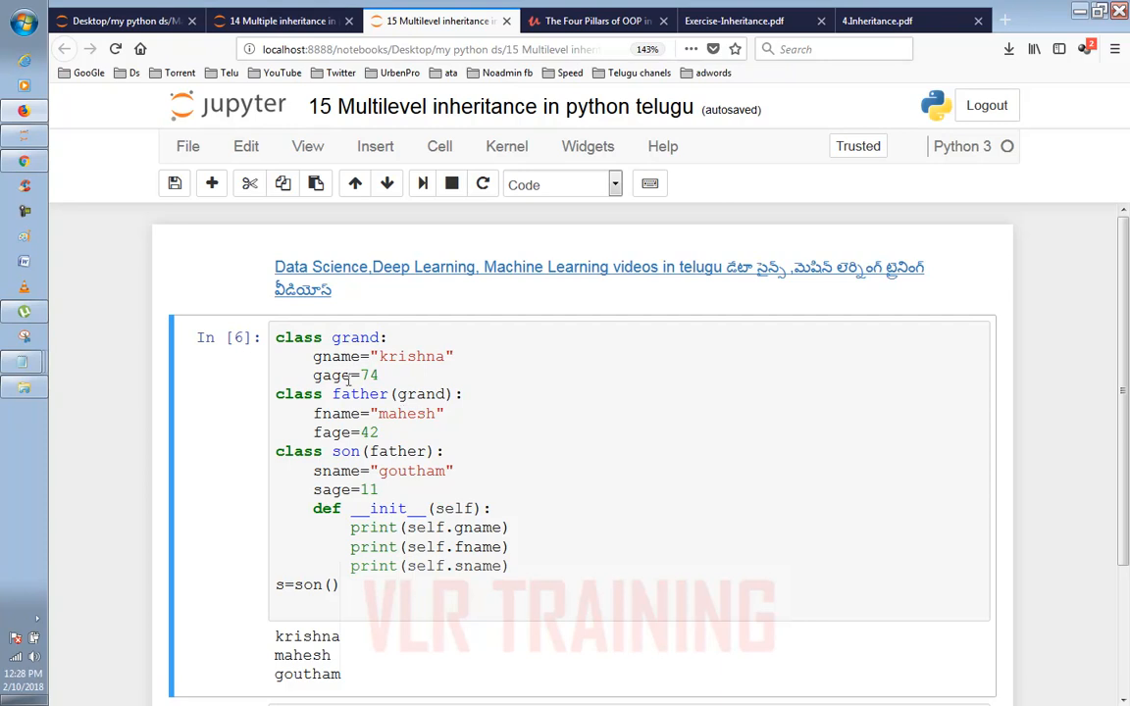
pyautogui.click(349, 376)
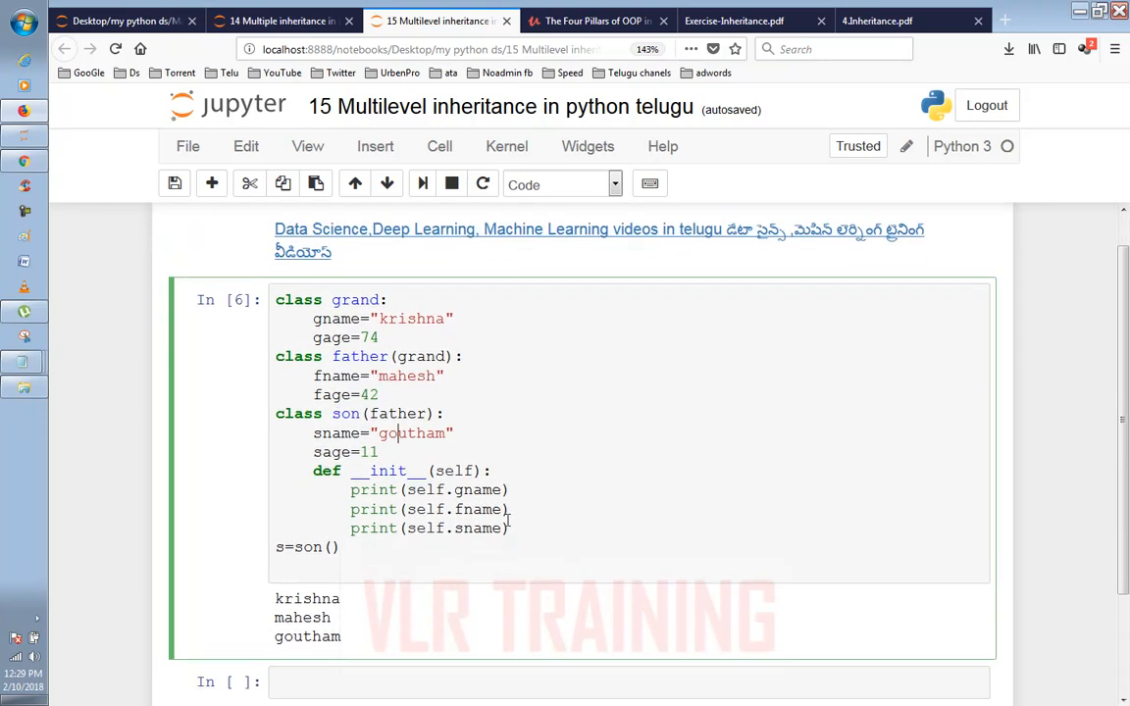
pyautogui.scroll(-3)
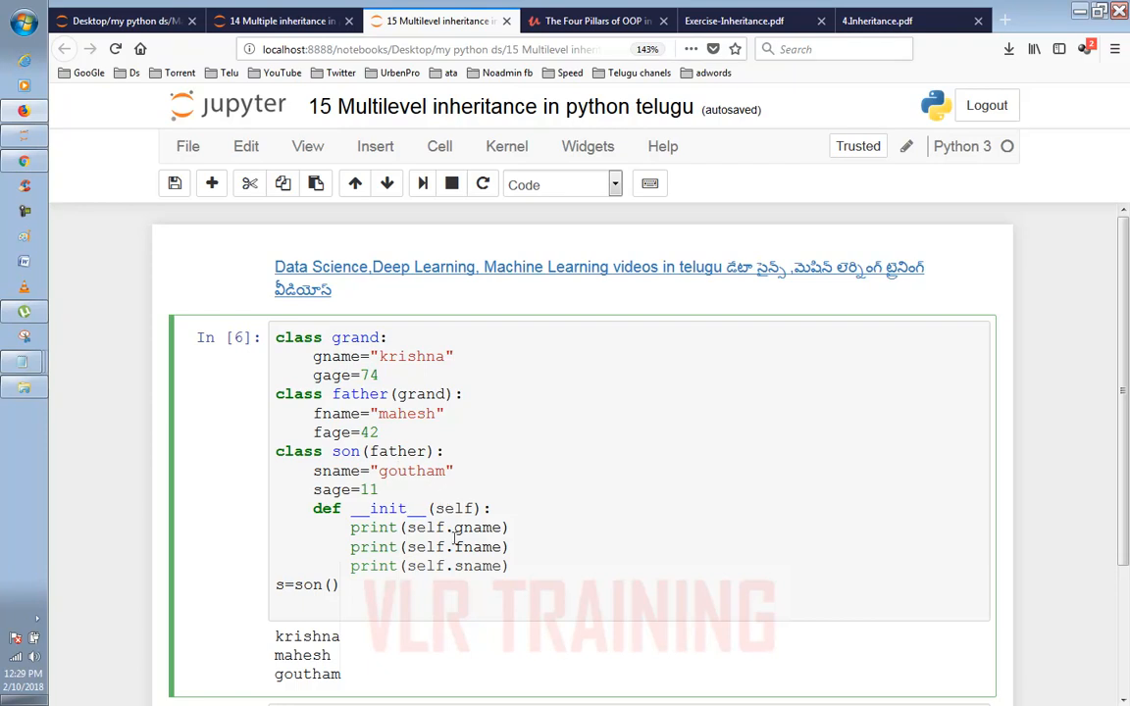
pyautogui.moveTo(389, 481)
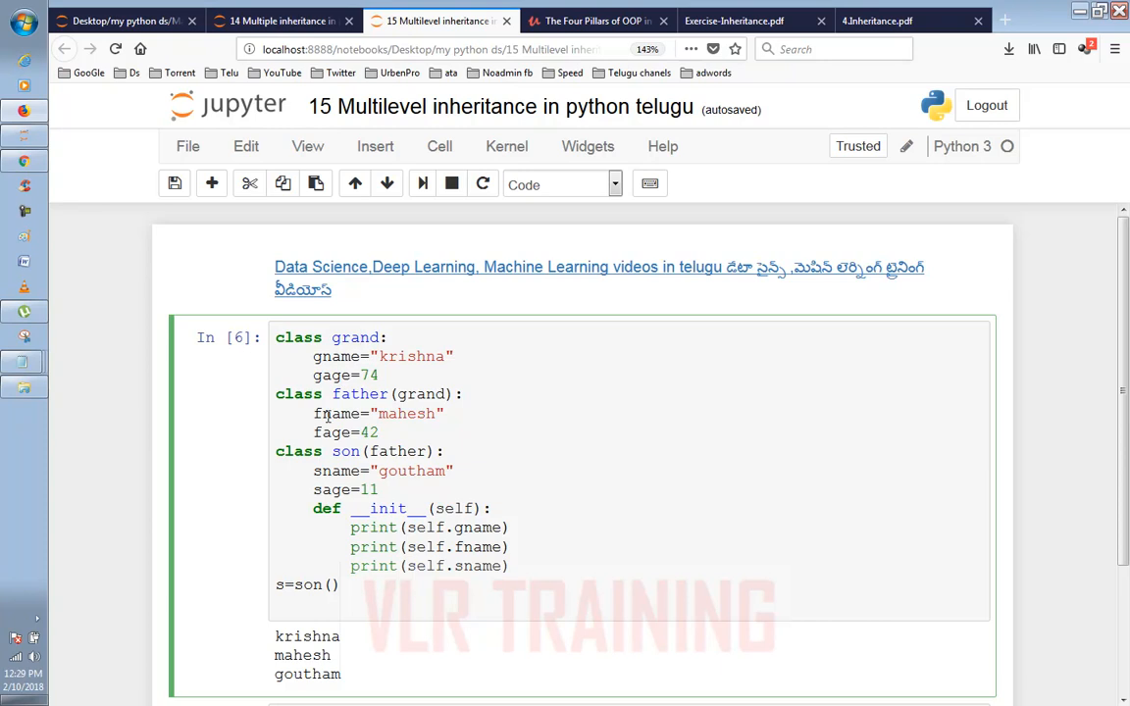
pyautogui.moveTo(428, 506)
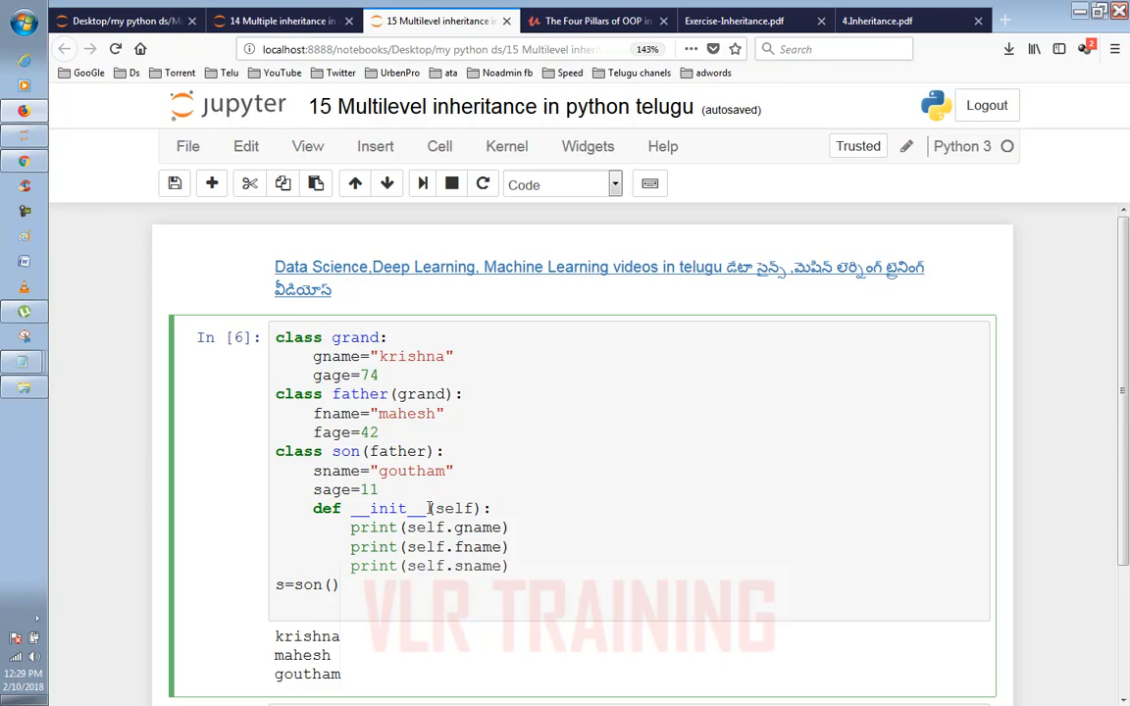